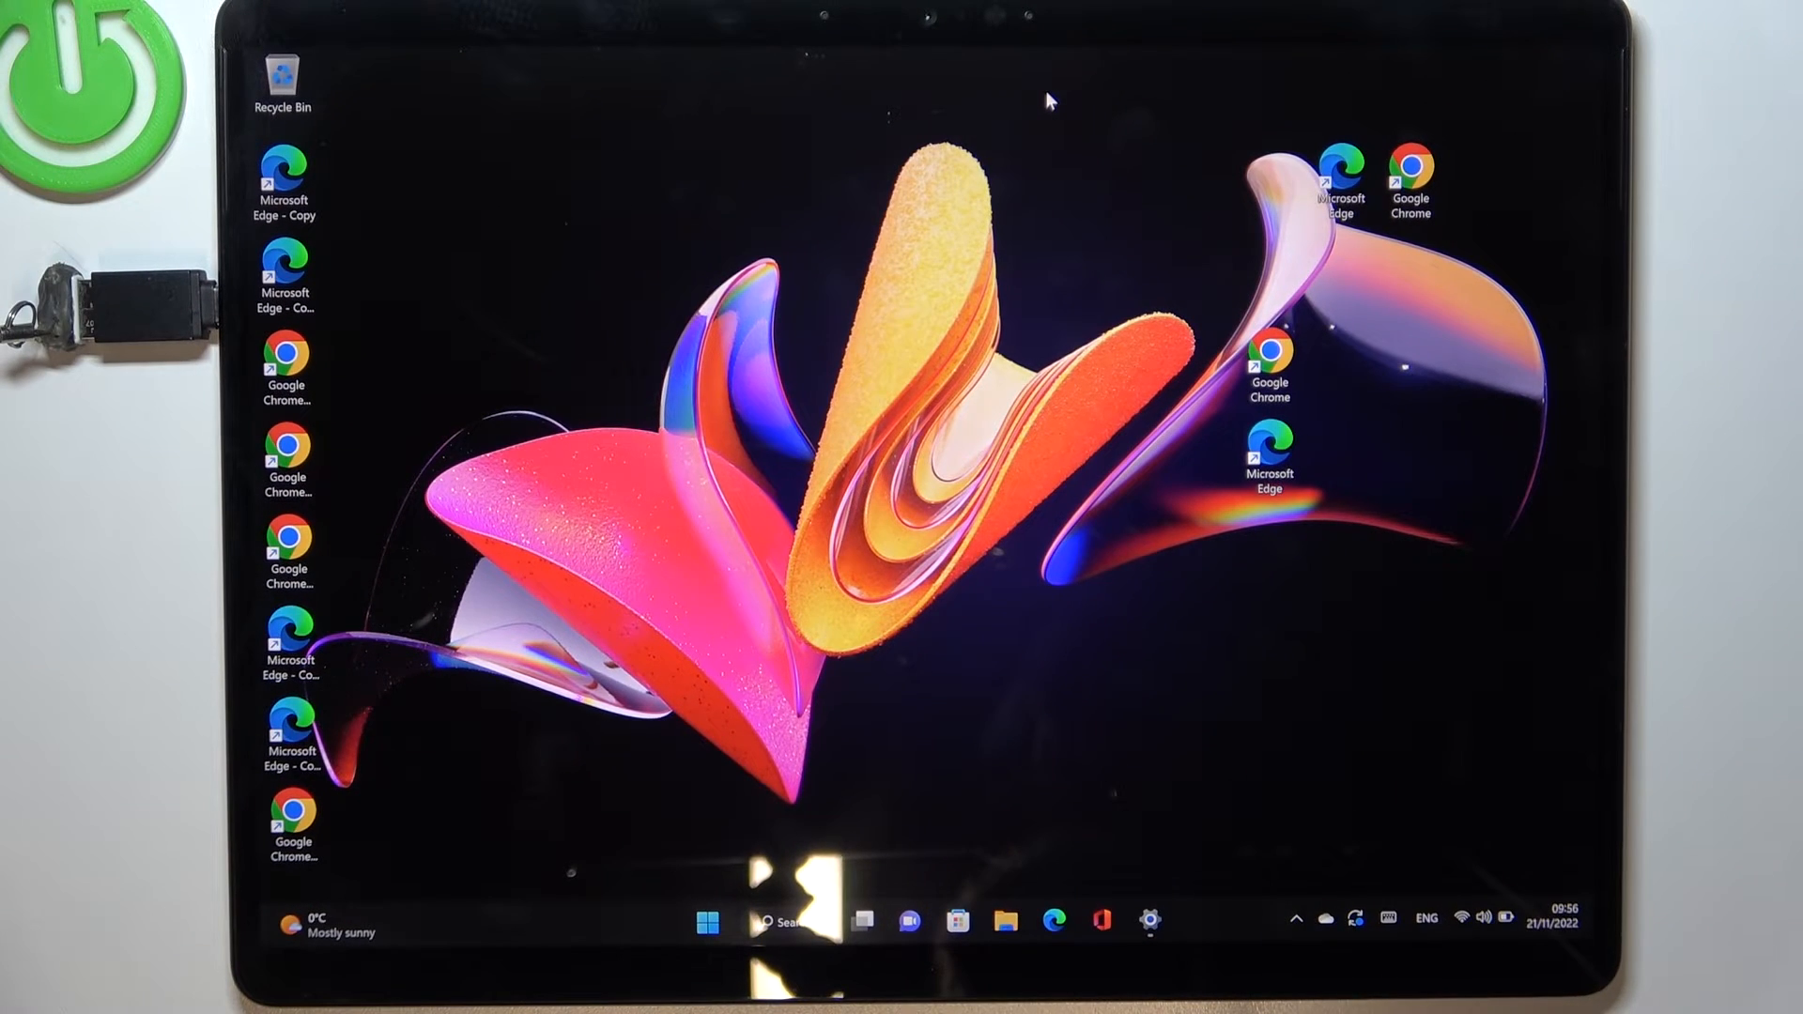
pyautogui.moveTo(340, 383)
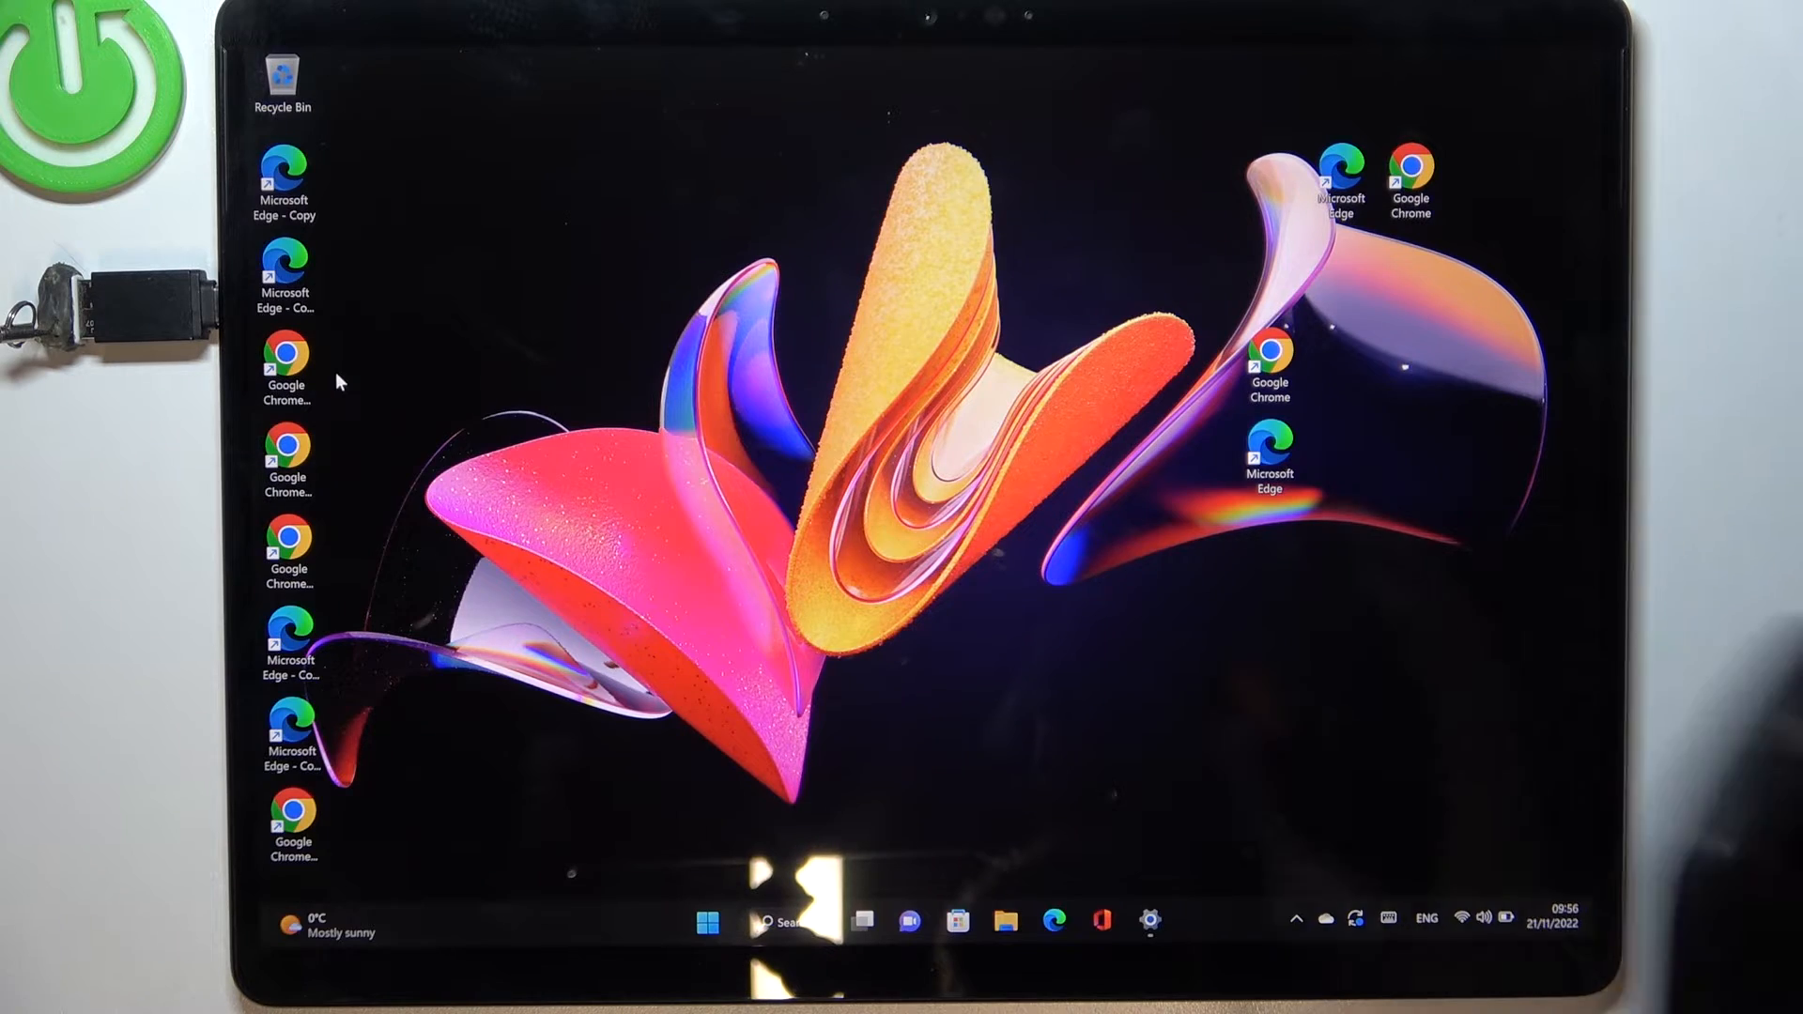